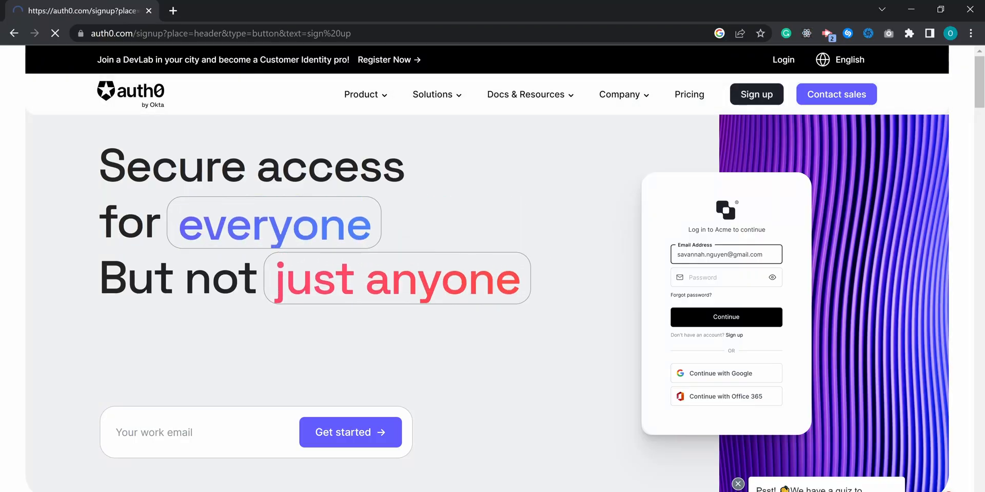
Sign up for Auth0 via Continue with Google and land on the dashboard
{"action": "left_click", "coordinate": [756, 95]}
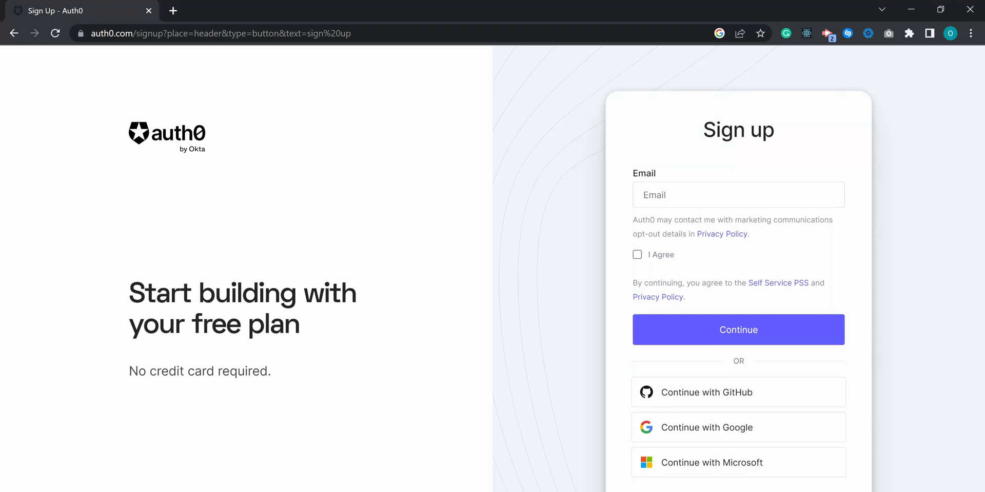
{"action": "left_click", "coordinate": [738, 428]}
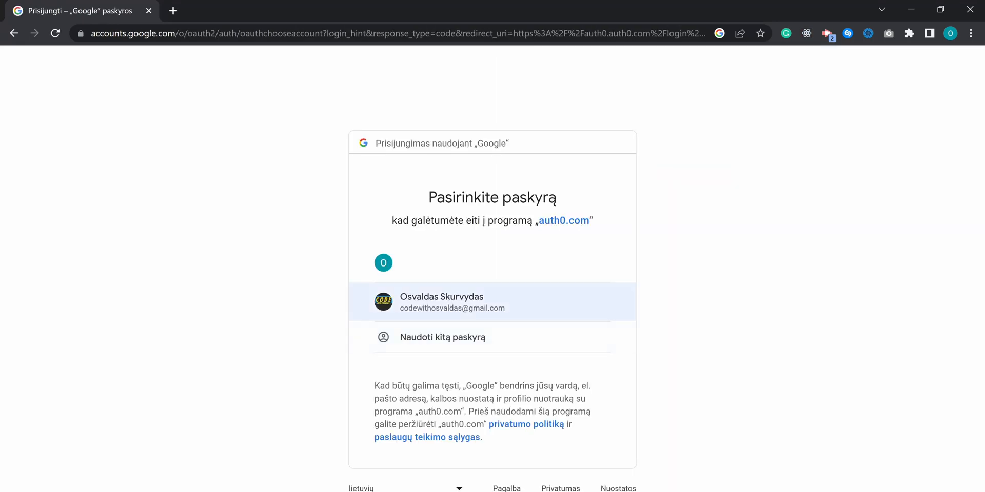
{"action": "left_click", "coordinate": [441, 301]}
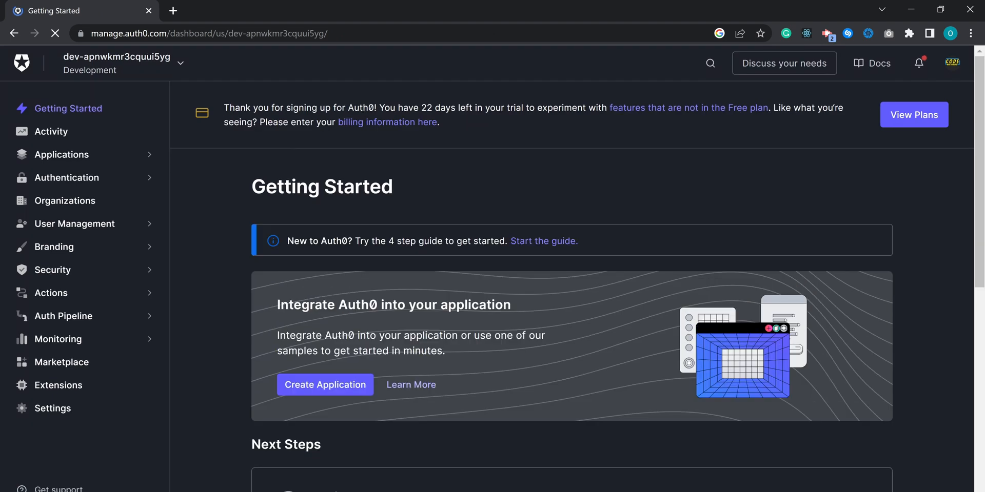
Create a Regular Web Application named 'Finance Dashboard' from the Applications section
{"action": "left_click", "coordinate": [61, 155]}
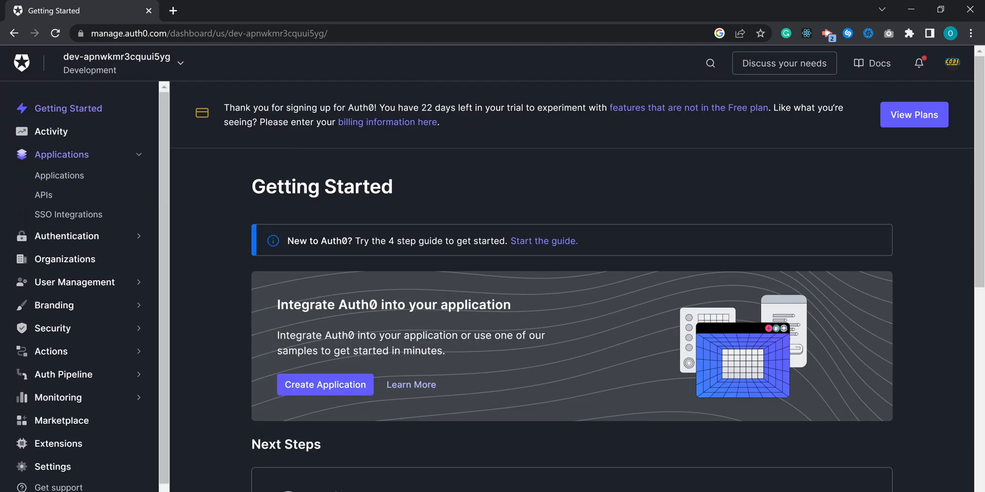
{"action": "left_click", "coordinate": [326, 385]}
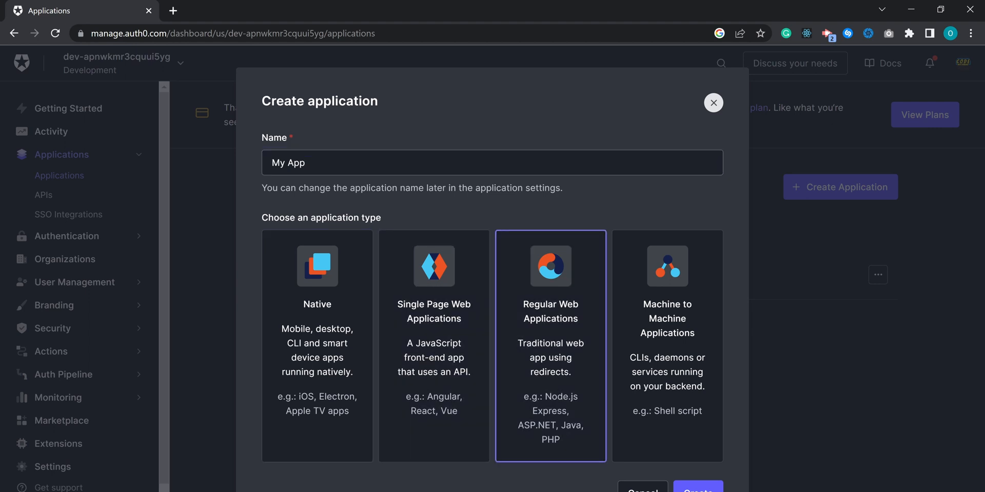
{"action": "type", "text": "Finance Dashboard"}
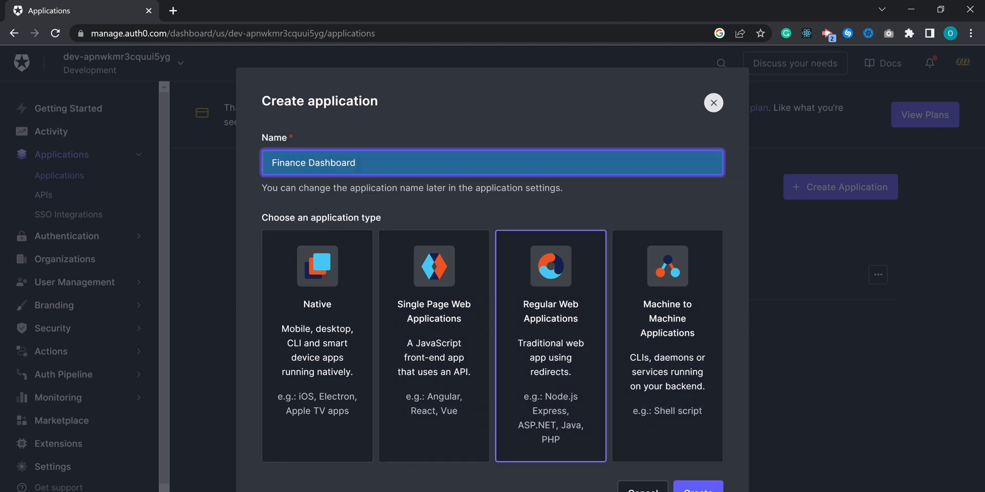
{"action": "left_click", "coordinate": [698, 488]}
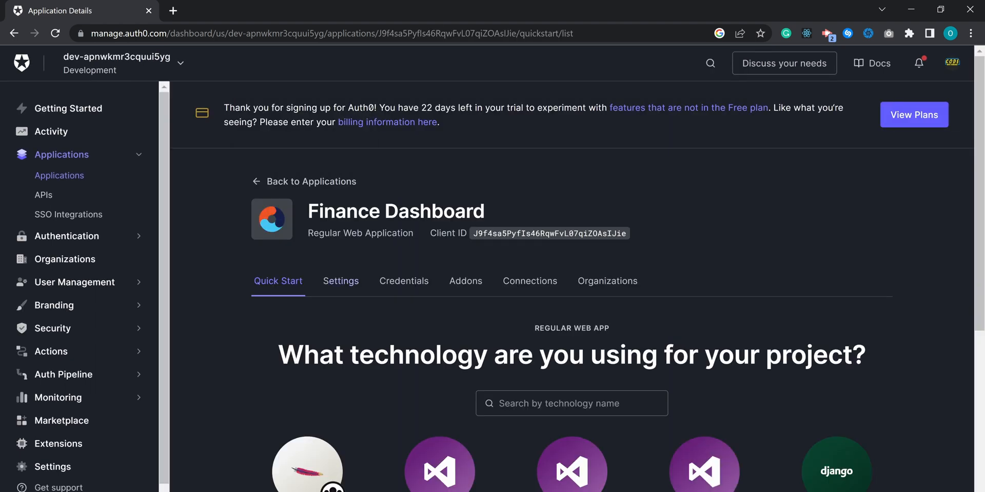
{"action": "left_click", "coordinate": [341, 282]}
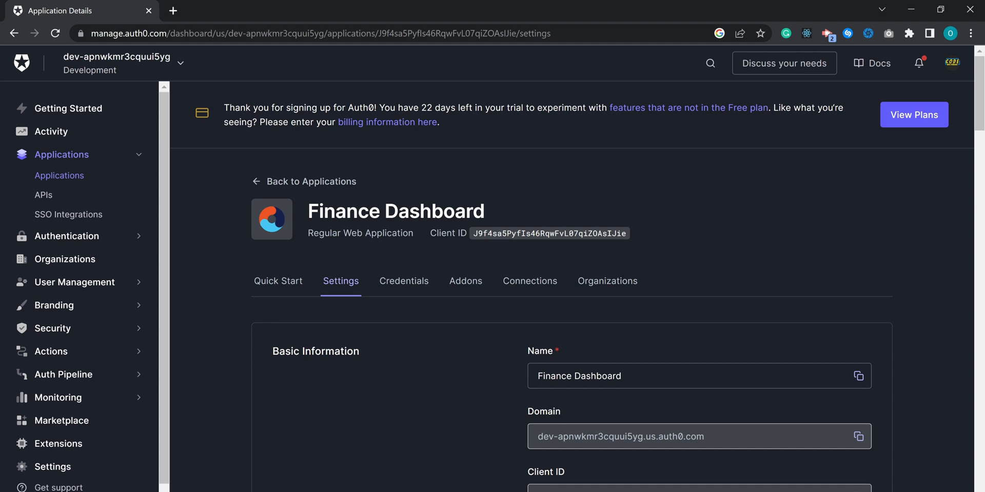
{"action": "scroll", "scroll_direction": "down", "scroll_amount": 3}
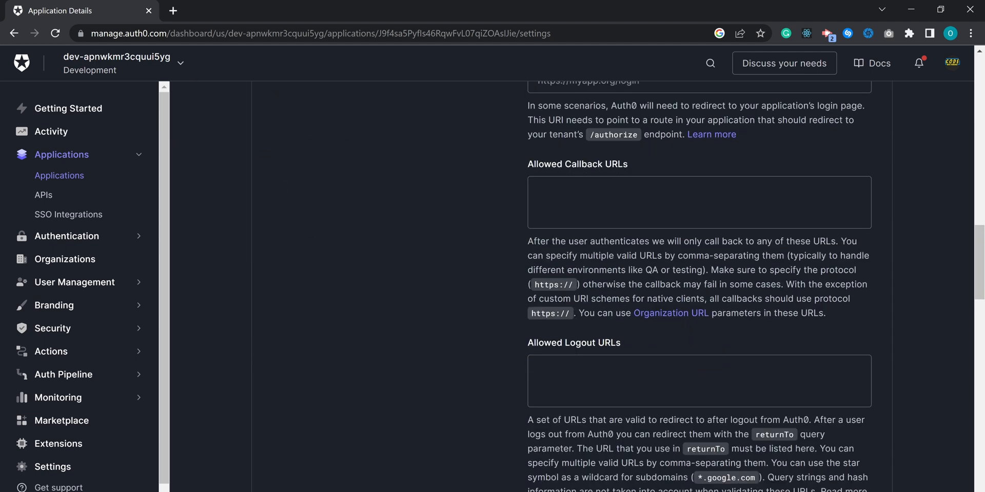
{"action": "type", "text": "http://localhost:3000/api/auth/callback"}
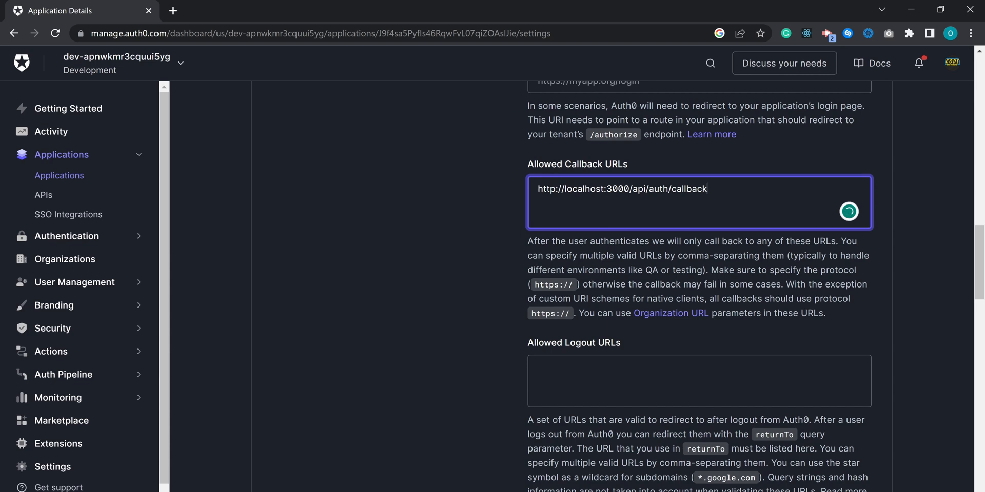
{"action": "left_click", "coordinate": [691, 381]}
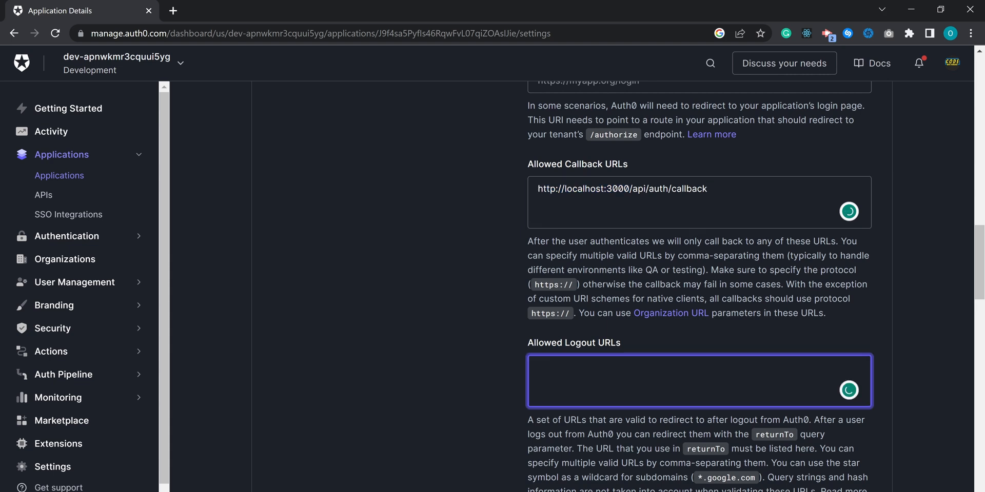
{"action": "type", "text": "http://localhost:3000"}
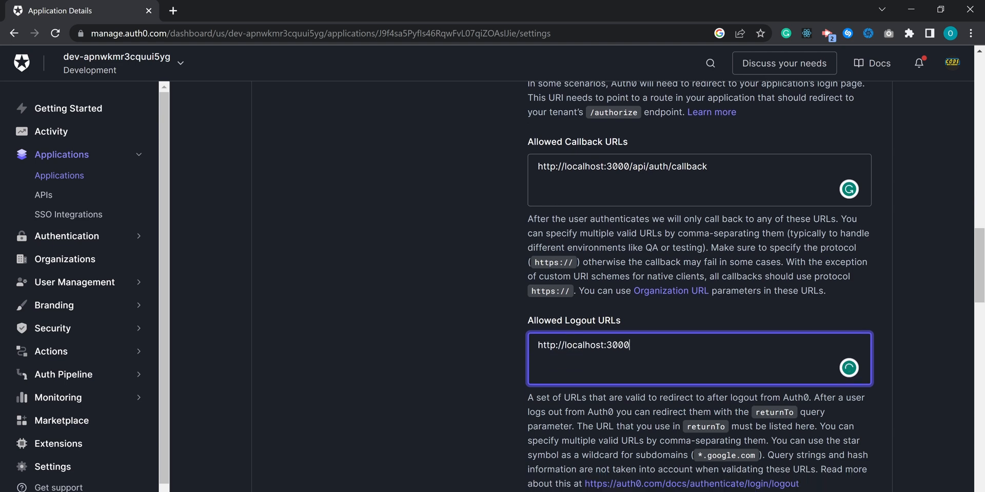
{"action": "scroll", "scroll_direction": "down", "scroll_amount": 3}
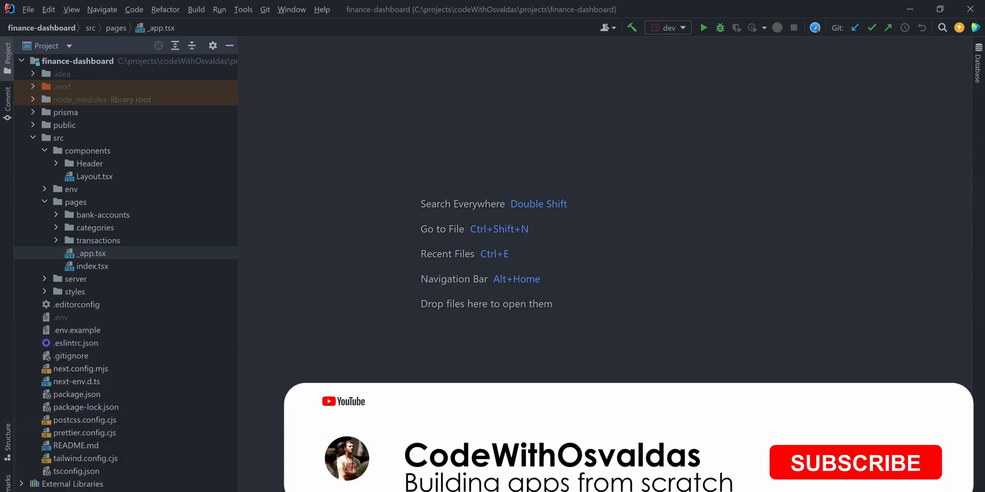
Fill .env AUTH0_SECRET with a quoted random string and copy app credentials from Auth0
{"action": "double_click", "coordinate": [60, 317]}
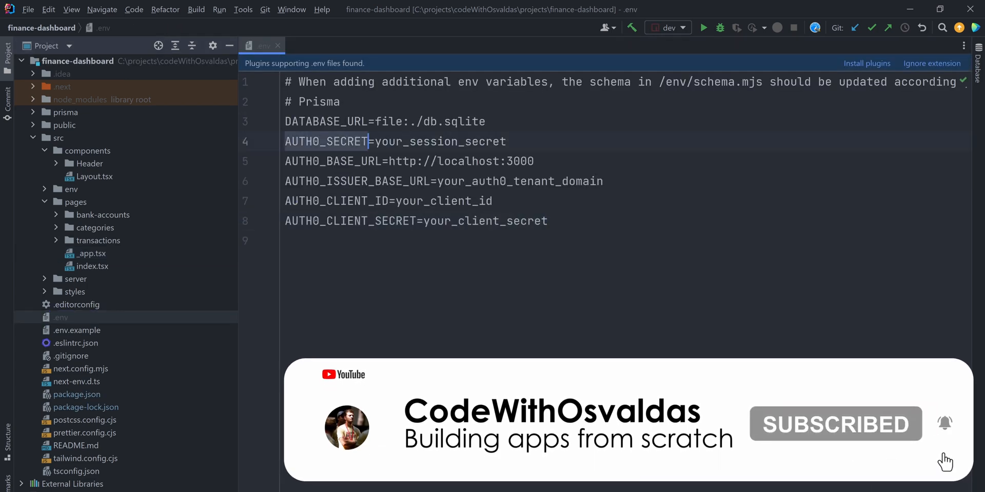
{"action": "left_click", "coordinate": [453, 141]}
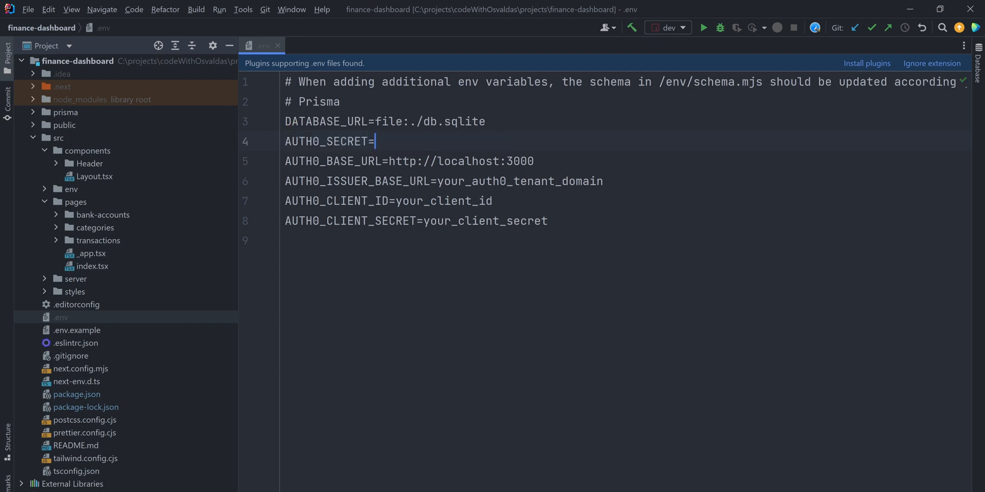
{"action": "type", "text": "'"}
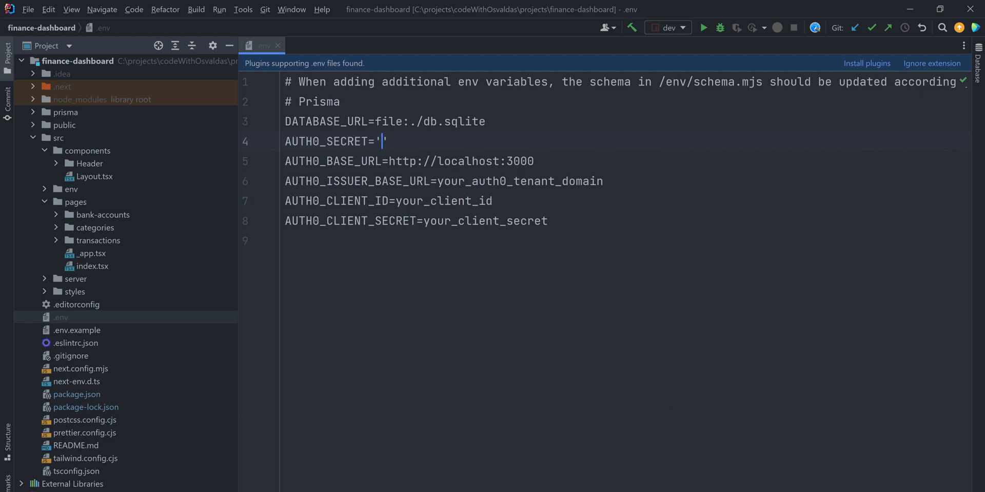
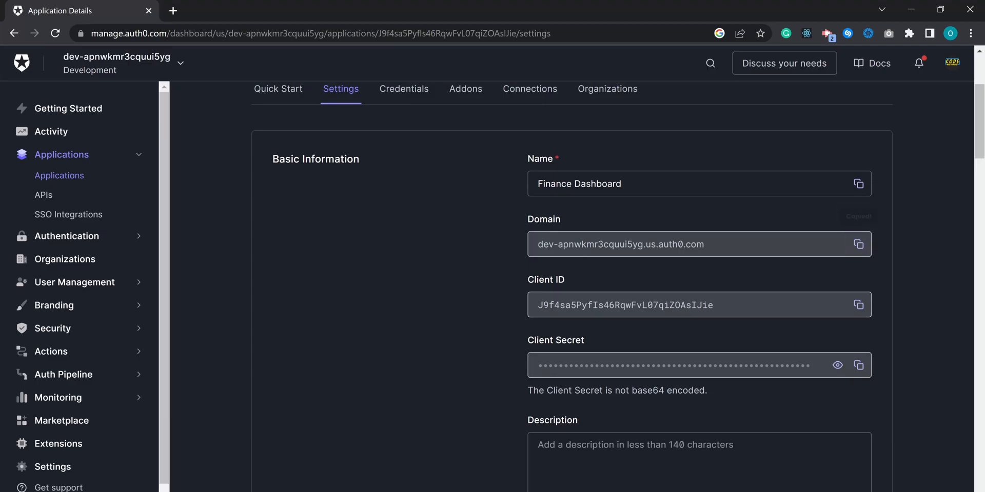
{"action": "left_click", "coordinate": [858, 305]}
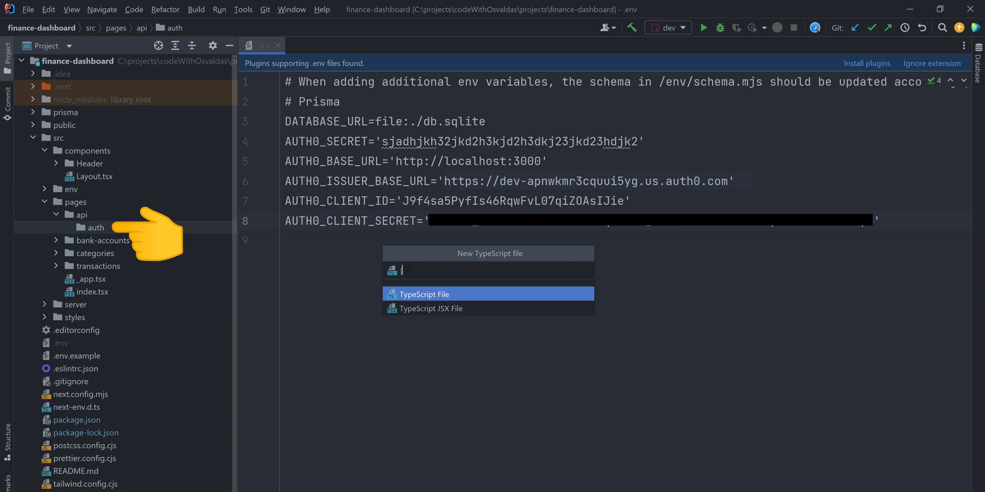
Create pages/api/auth/[...auth0].ts exporting handleAuth with a custom callback handler
{"action": "type", "text": "[..auth"}
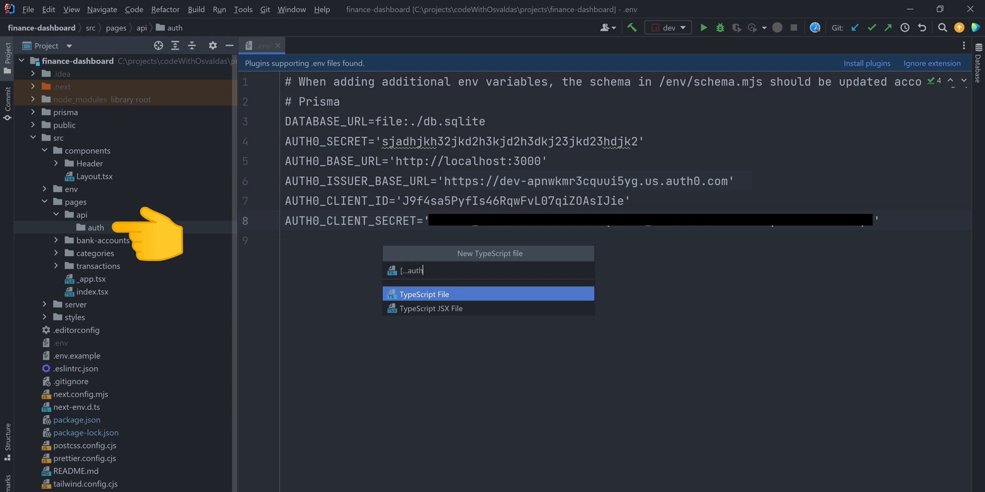
{"action": "type", "text": "0"}
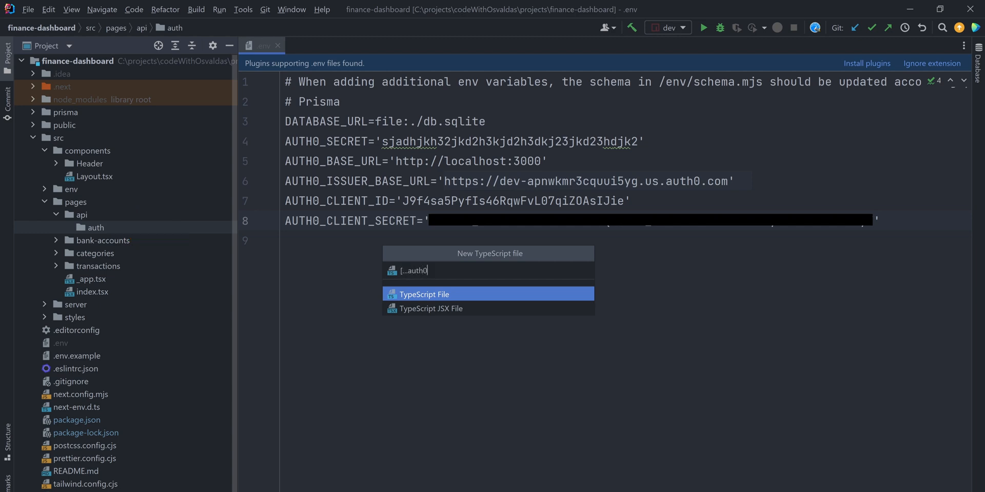
{"action": "type", "text": "].ts"}
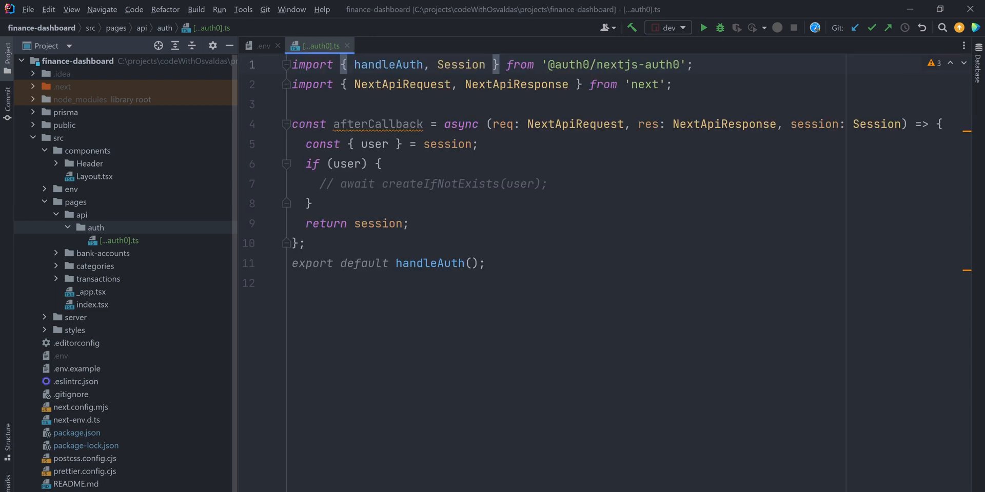
{"action": "type", "text": "userHandlers: {"}
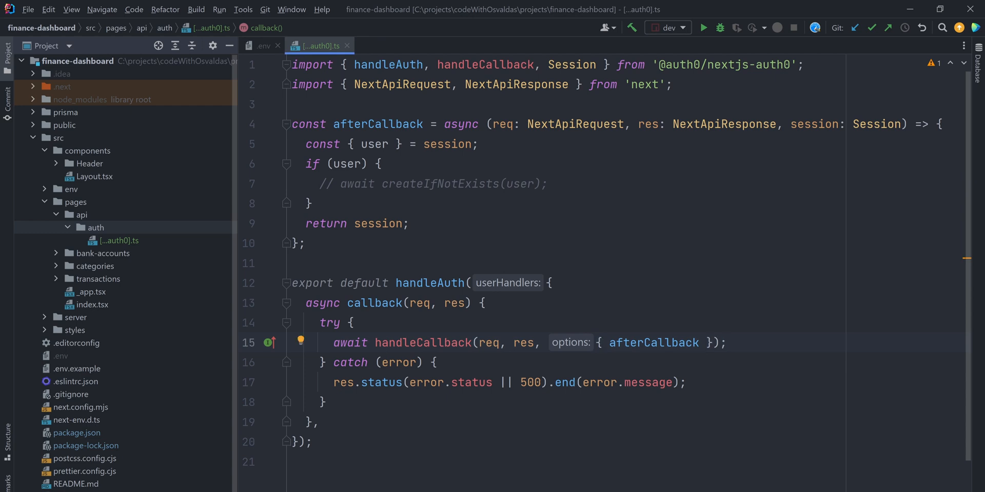
{"action": "left_click", "coordinate": [91, 291]}
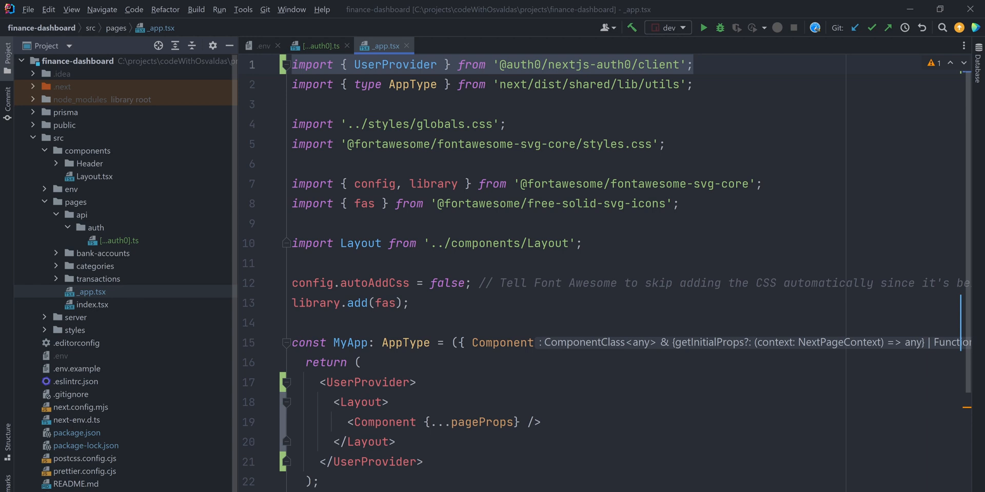
Wrap the Layout in Auth0's UserProvider in _app.tsx, then move to Layout.tsx
{"action": "left_click", "coordinate": [448, 47]}
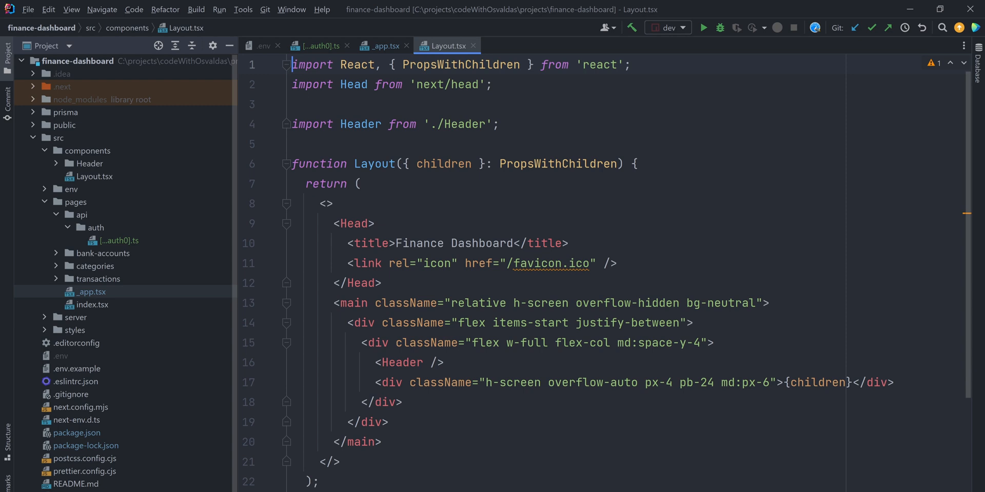
Import withPageAuthRequired in Layout.tsx and export the component as withPageAuthRequired(Layout)
{"action": "type", "text": "import { withPageAuthRequired } from '@auth0/nextjs-auth0/client';"}
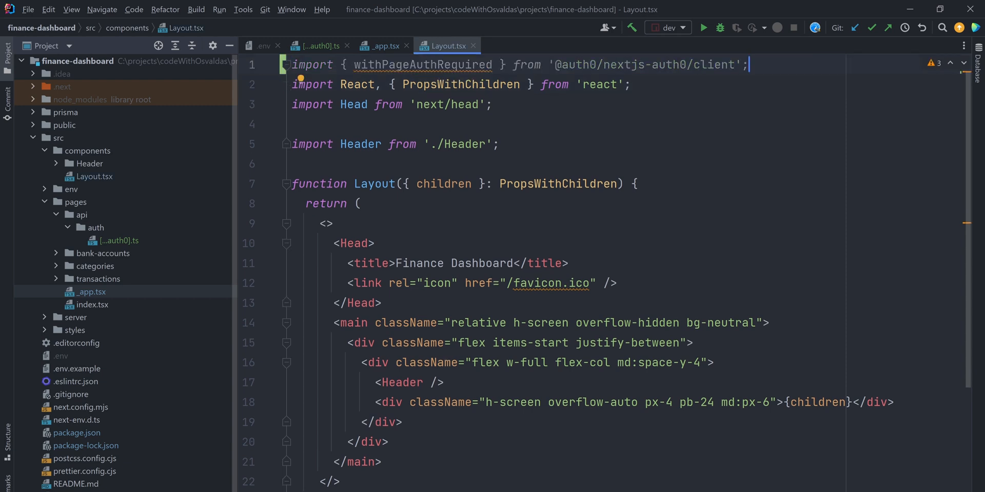
{"action": "scroll", "scroll_direction": "down", "scroll_amount": 3}
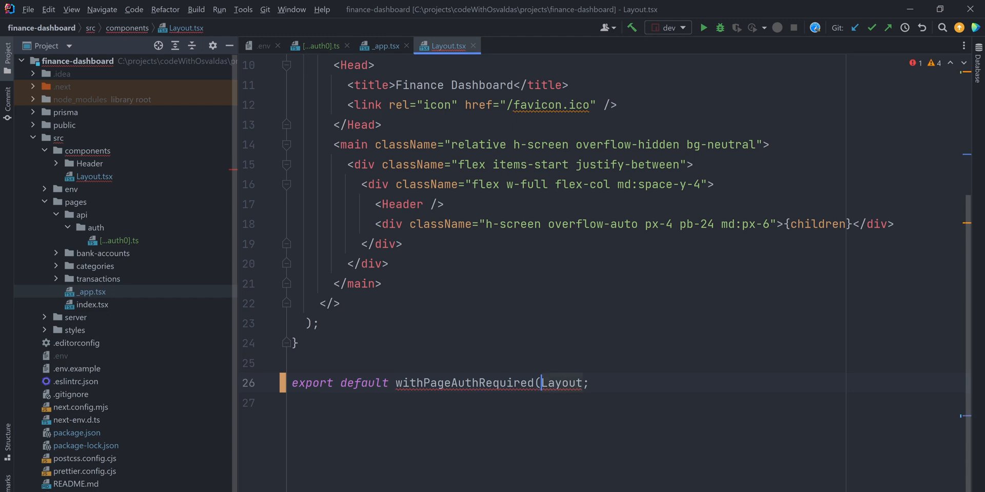
{"action": "type", "text": ")"}
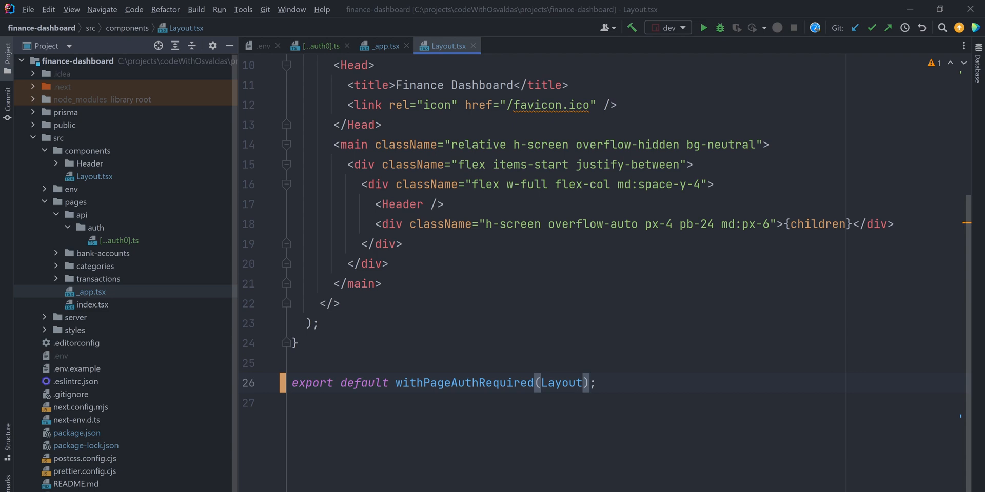
{"action": "left_click", "coordinate": [510, 45]}
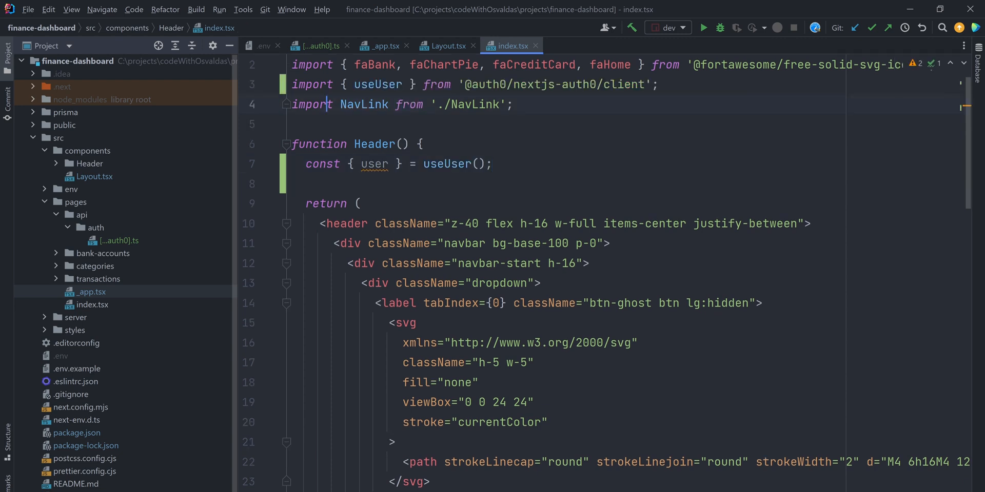
Render user.picture and a /api/auth/logout link in the Header, then run the 'dev' configuration
{"action": "scroll", "scroll_direction": "down", "scroll_amount": 3}
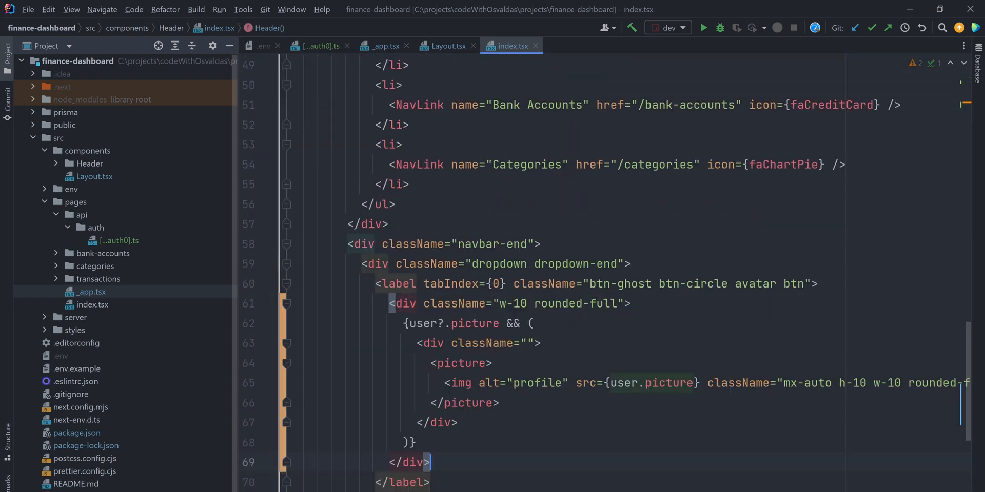
{"action": "scroll", "scroll_direction": "down", "scroll_amount": 3}
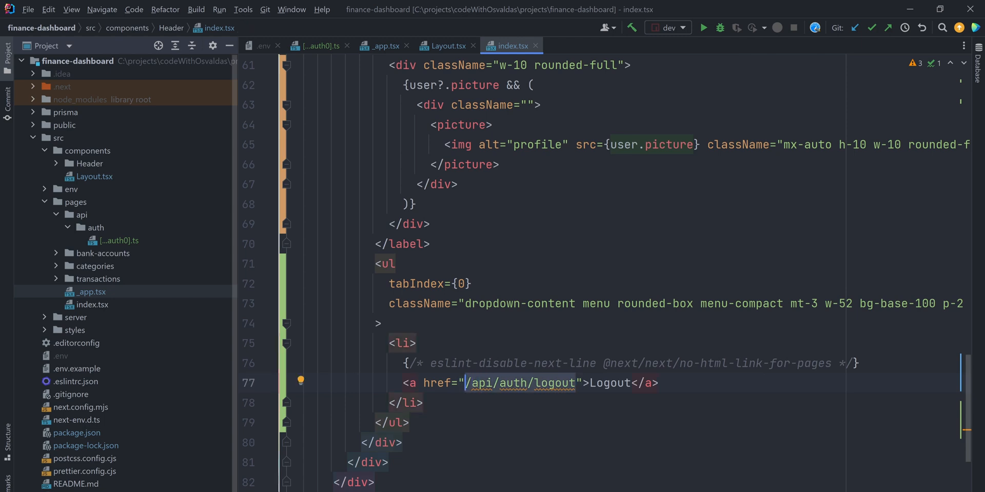
{"action": "mouse_move", "coordinate": [704, 28]}
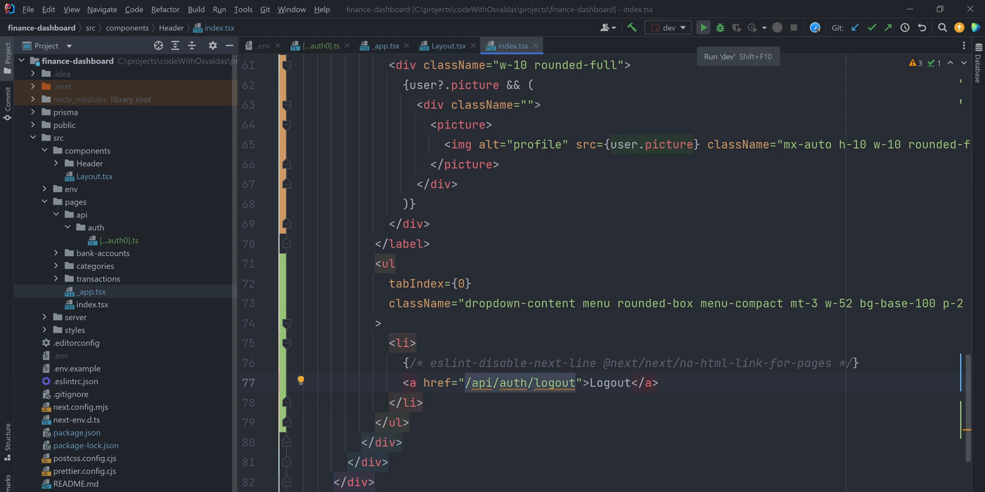
{"action": "left_click", "coordinate": [702, 28]}
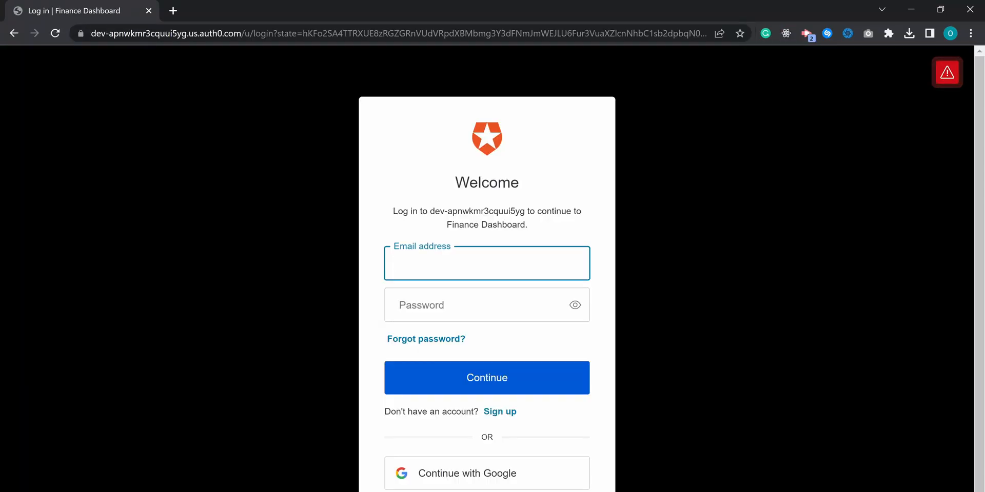
Sign into the Finance Dashboard with the Google account on the Auth0 login page
{"action": "left_click", "coordinate": [487, 264]}
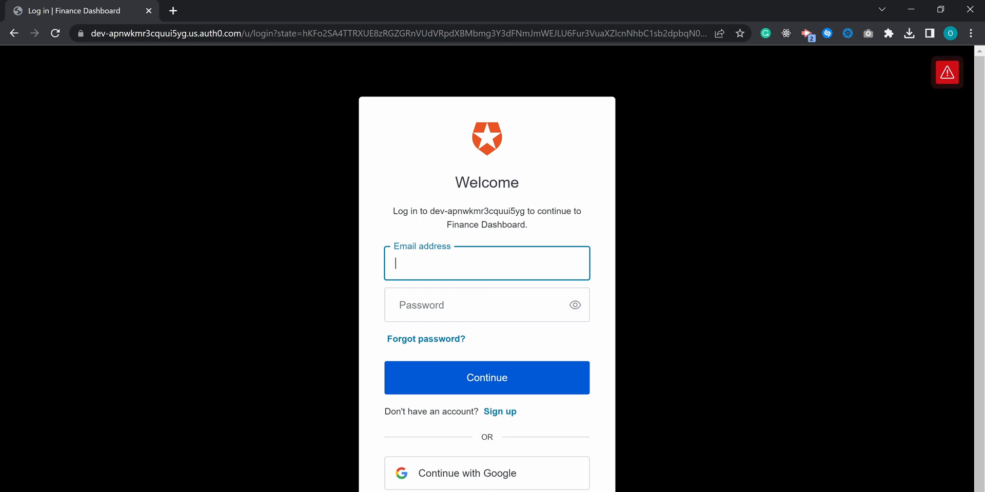
{"action": "left_click", "coordinate": [486, 473]}
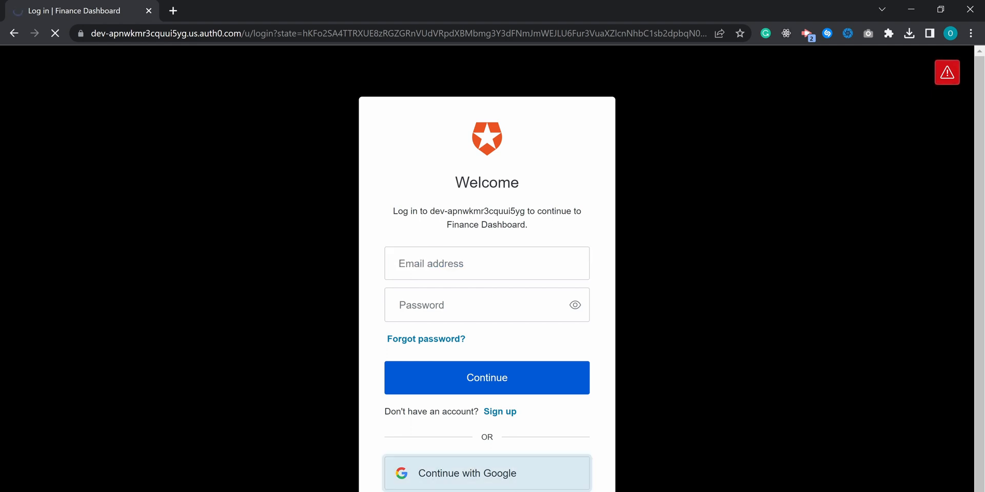
{"action": "left_click", "coordinate": [486, 474]}
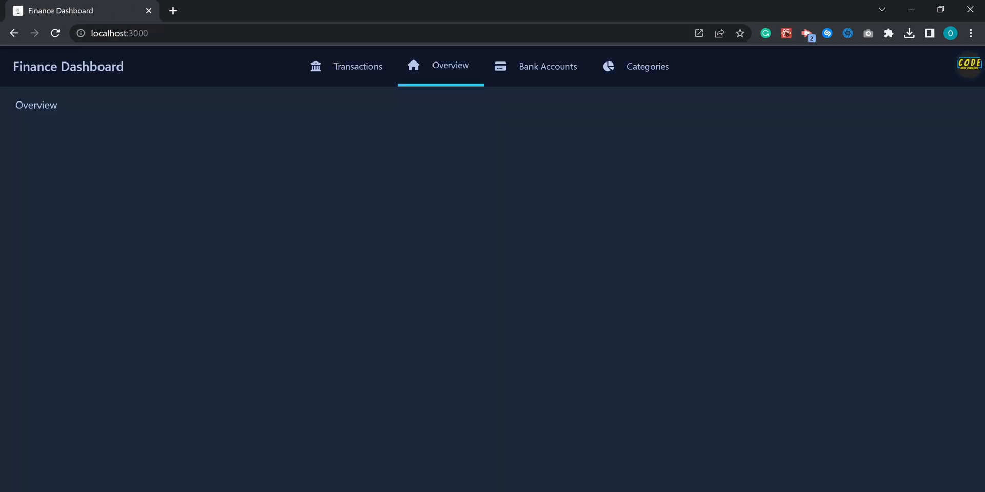
Log out from the navbar avatar menu, returning to the Auth0 login screen
{"action": "left_click", "coordinate": [968, 65]}
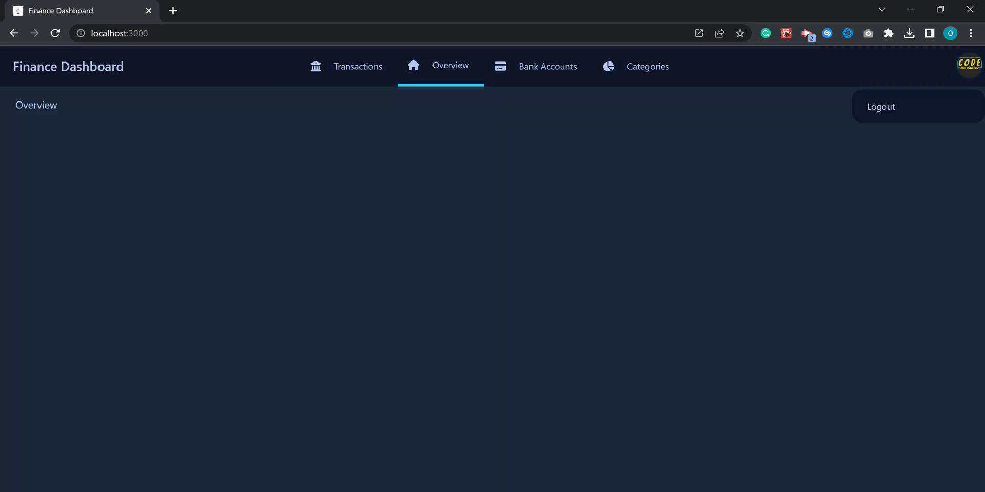
{"action": "left_click", "coordinate": [880, 105]}
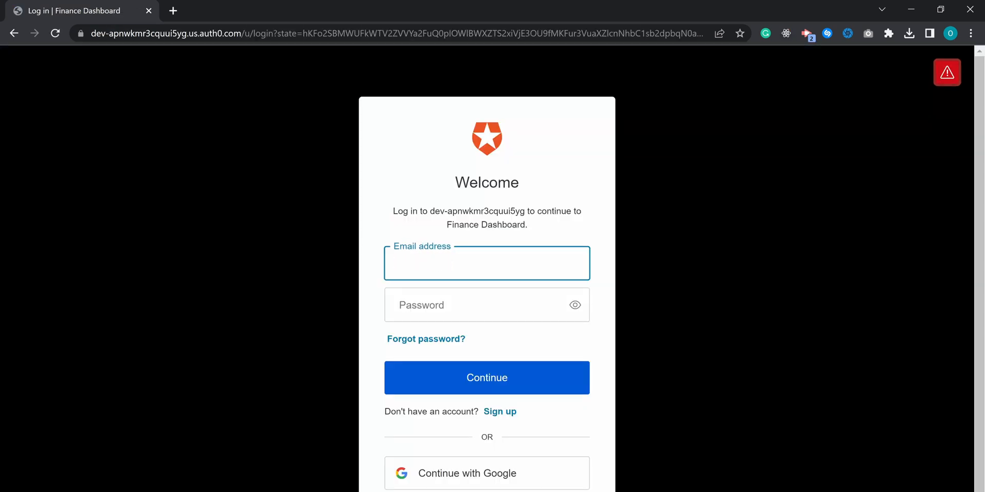